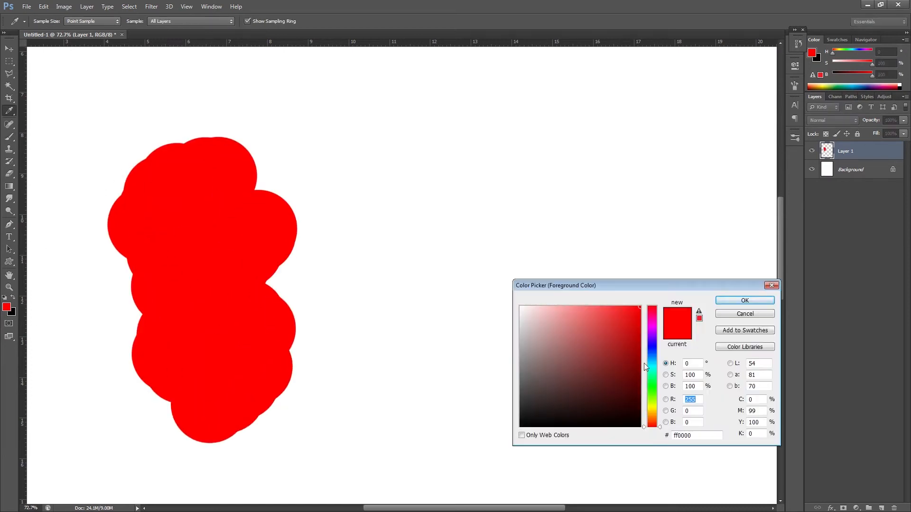
Step: Confirm red, then pick lime green in the Color Picker for the next paint patch
{"action": "left_click", "coordinate": [744, 301]}
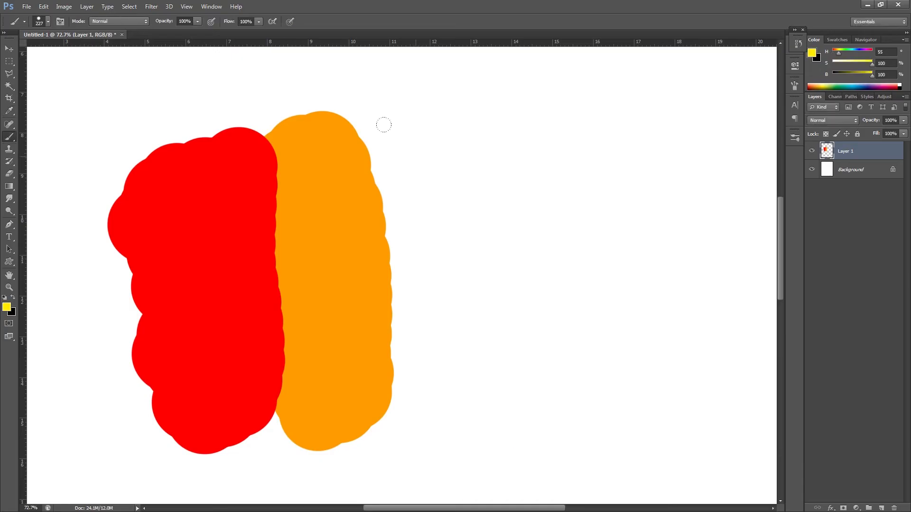
{"action": "left_click", "coordinate": [7, 306]}
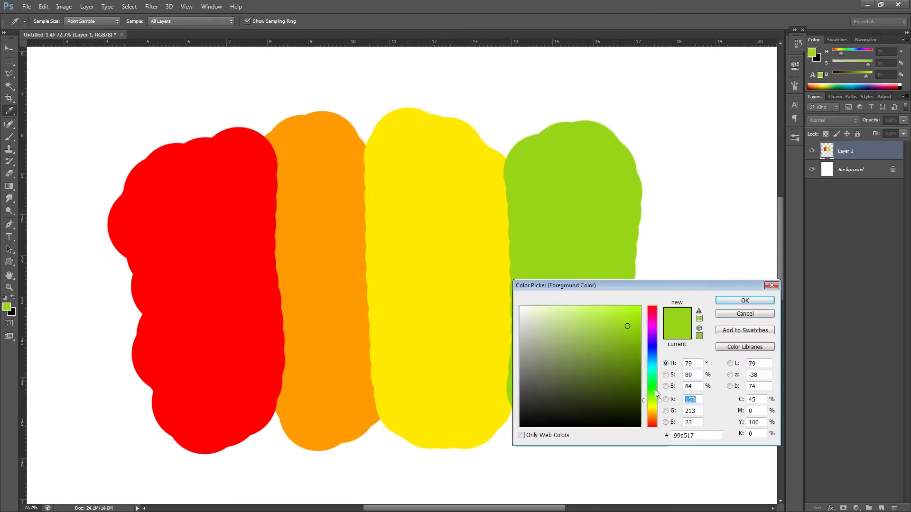
{"action": "left_click", "coordinate": [744, 301]}
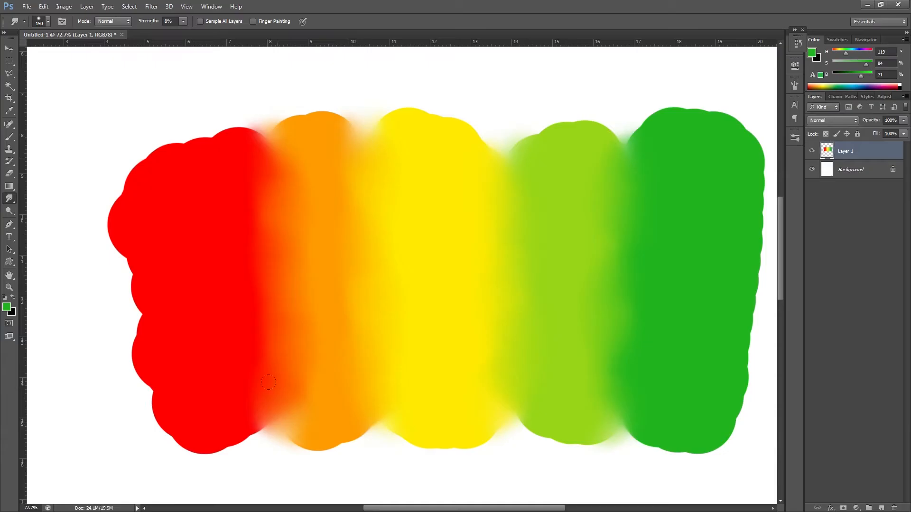
{"action": "mouse_move", "coordinate": [337, 386]}
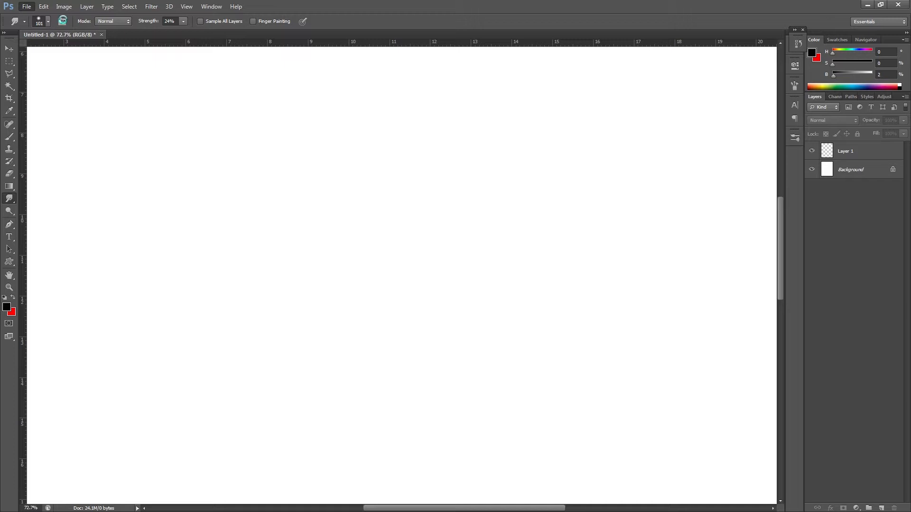
{"action": "mouse_move", "coordinate": [569, 122]}
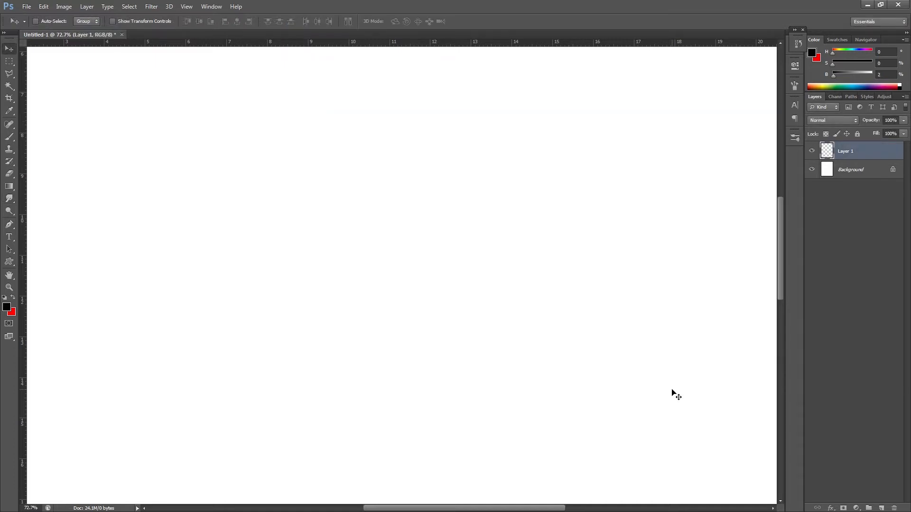
Step: Switch to the Brush tool and choose a hard round tip from the preset picker
{"action": "left_click", "coordinate": [9, 136]}
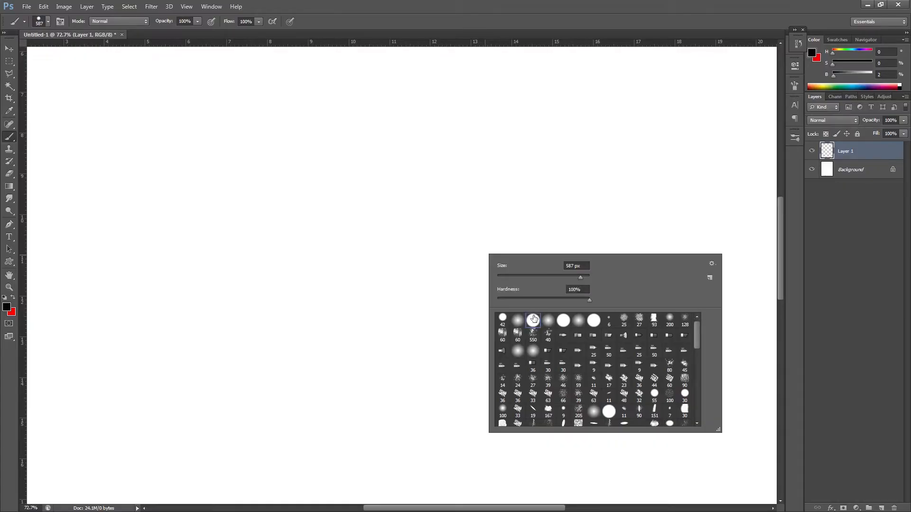
{"action": "left_click", "coordinate": [532, 319]}
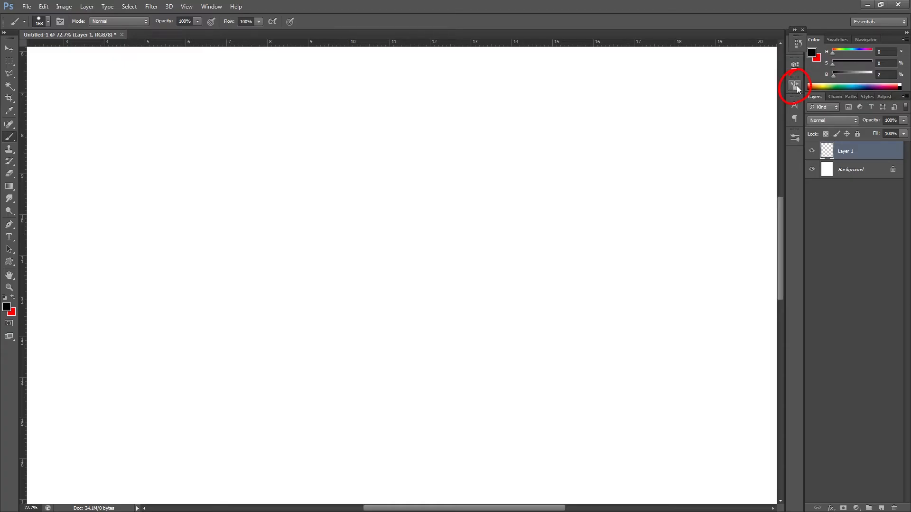
Step: Show the Brush settings panel via the Window menu after toggling it once
{"action": "left_click", "coordinate": [794, 86]}
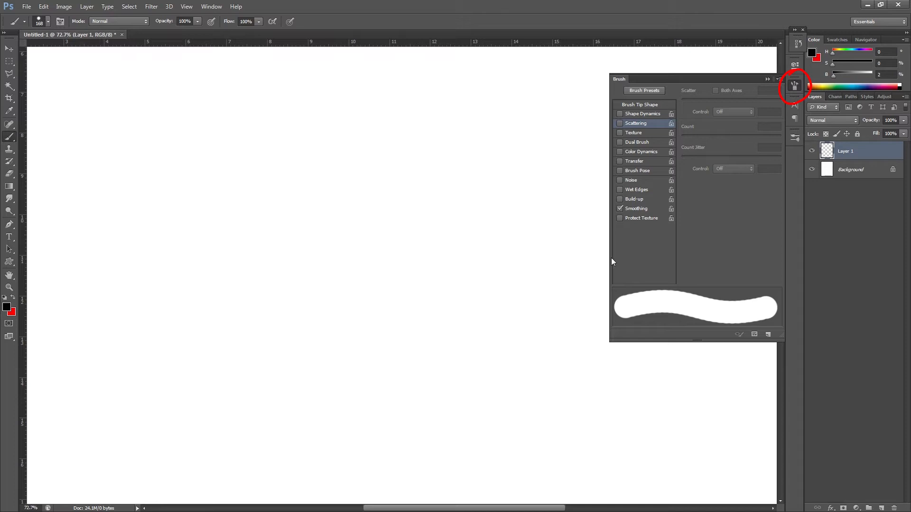
{"action": "mouse_move", "coordinate": [795, 87]}
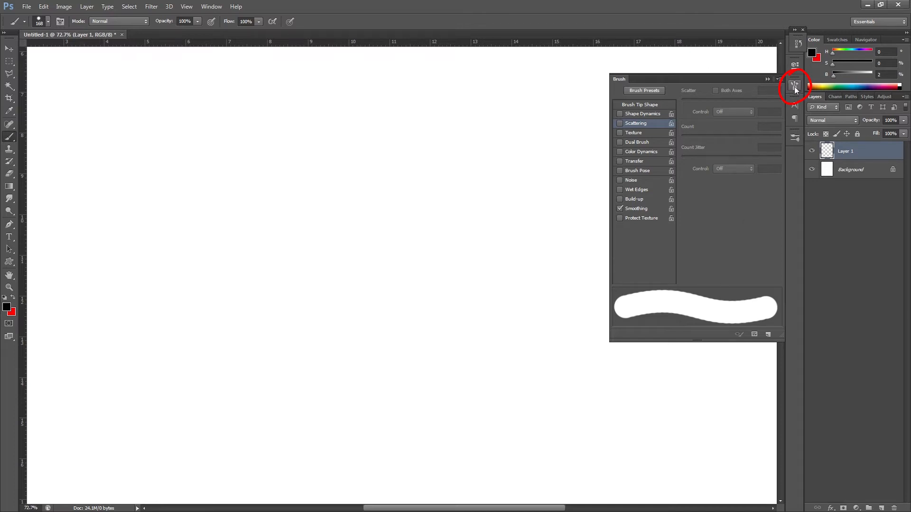
{"action": "left_click", "coordinate": [795, 86]}
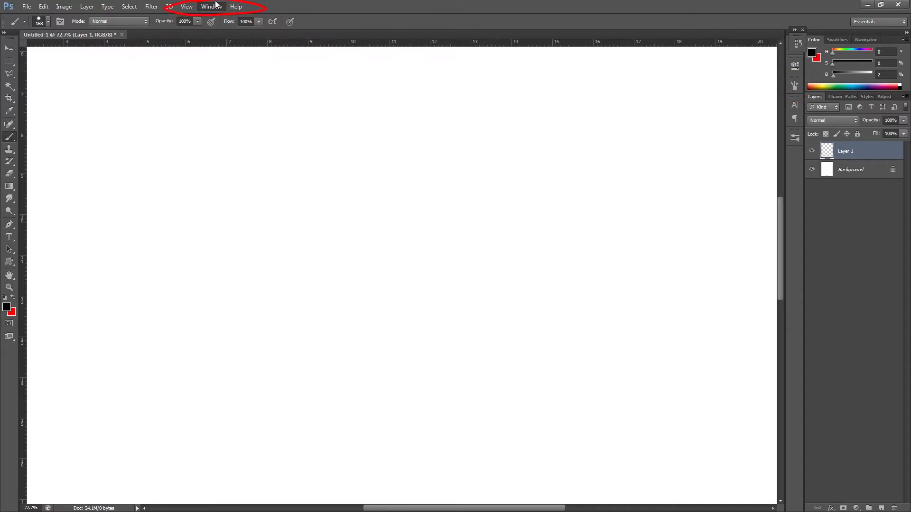
{"action": "left_click", "coordinate": [211, 6]}
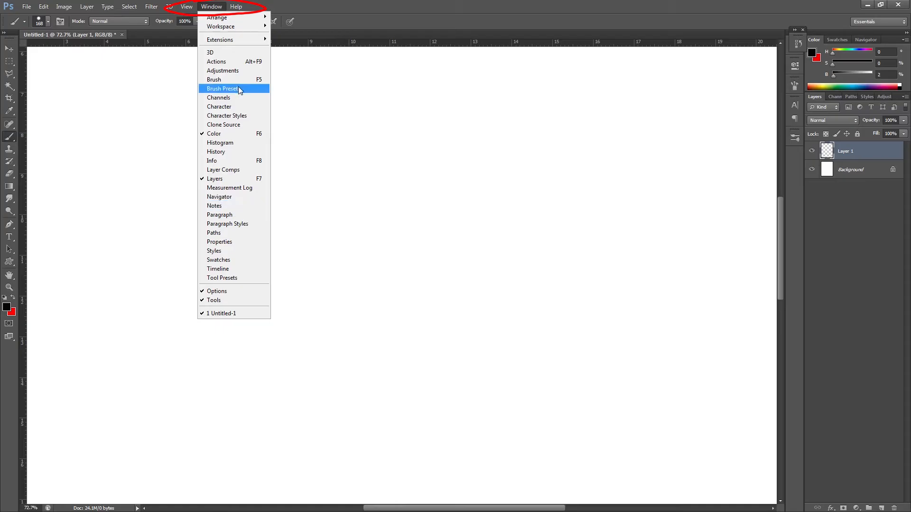
{"action": "mouse_move", "coordinate": [233, 80]}
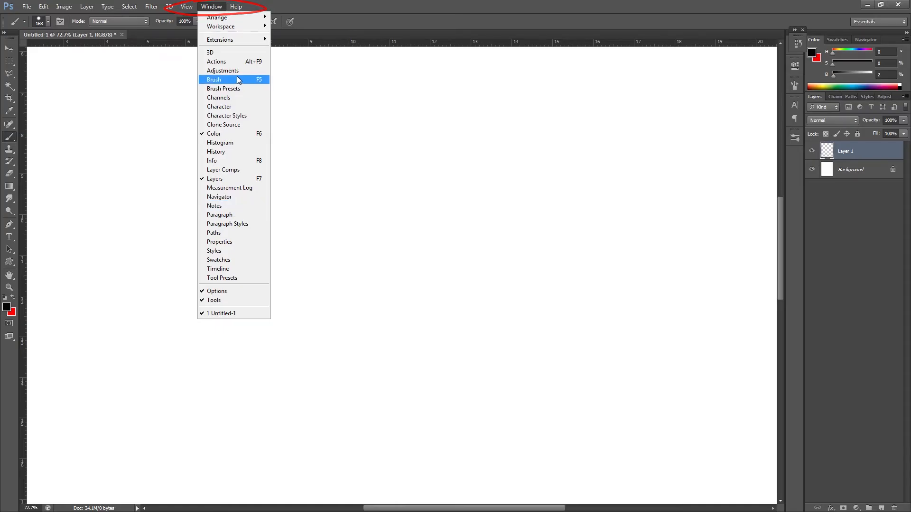
{"action": "left_click", "coordinate": [213, 80]}
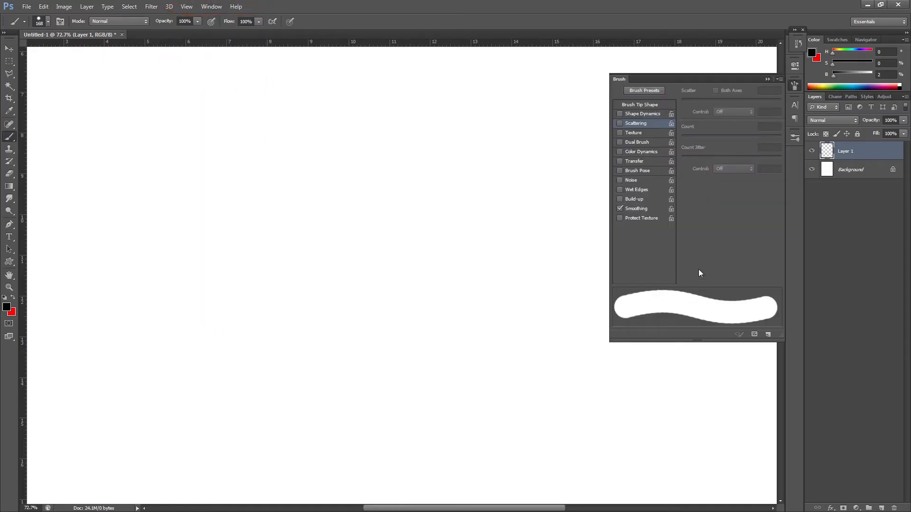
{"action": "mouse_move", "coordinate": [651, 165]}
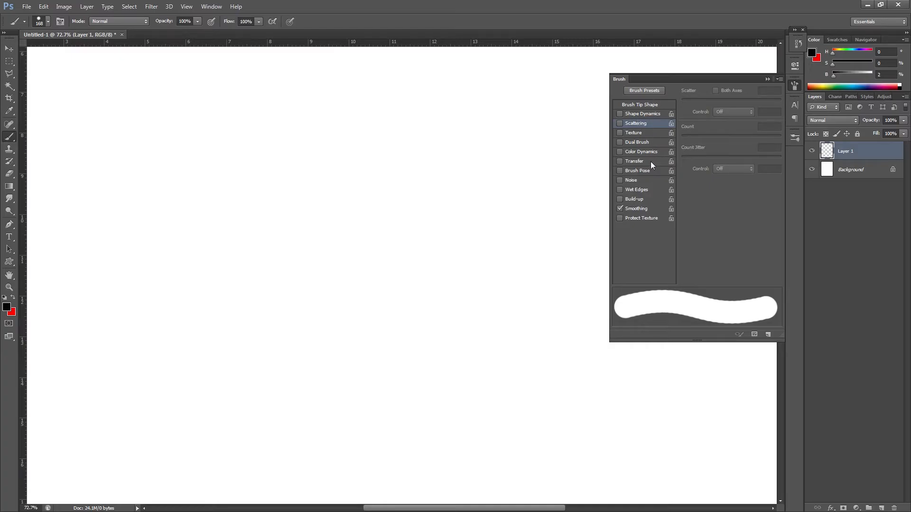
{"action": "mouse_move", "coordinate": [638, 164]}
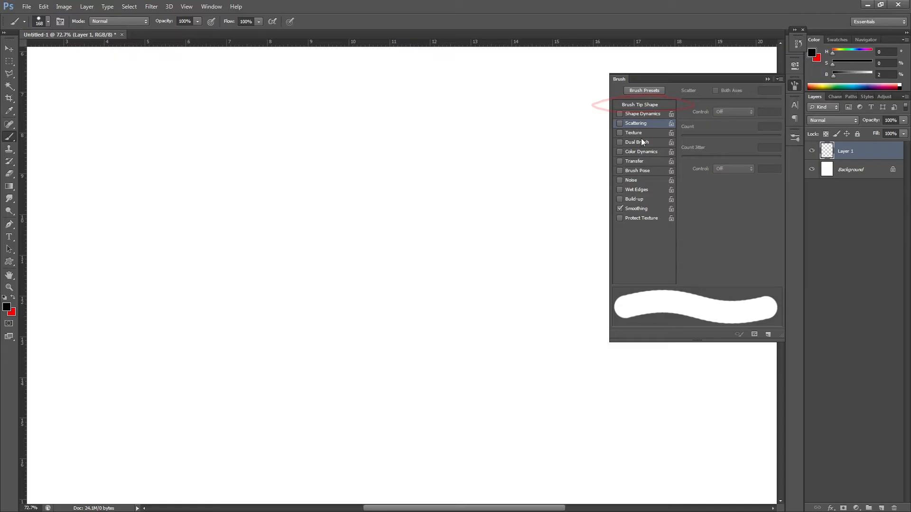
Step: In Brush Tip Shape, lower hardness to 43% for a soft-edged tip
{"action": "left_click", "coordinate": [640, 104]}
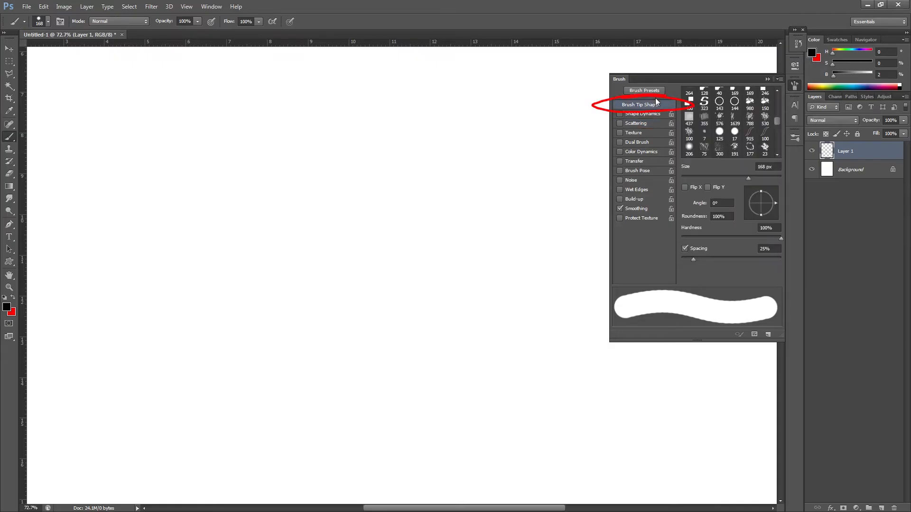
{"action": "mouse_move", "coordinate": [770, 244]}
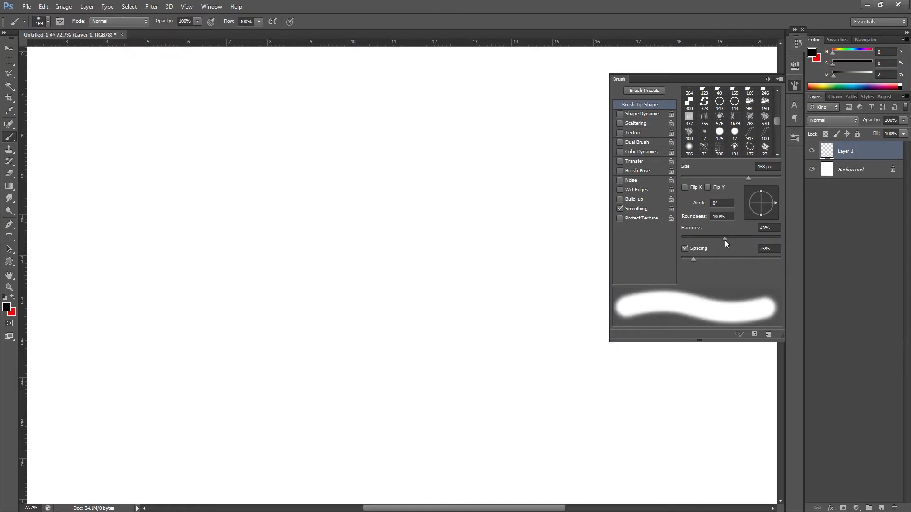
{"action": "left_click", "coordinate": [689, 146]}
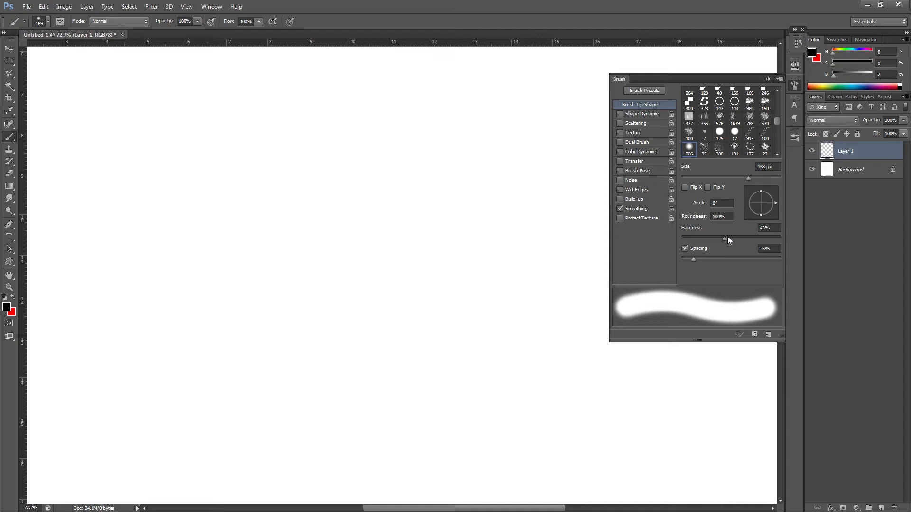
{"action": "mouse_move", "coordinate": [694, 262]}
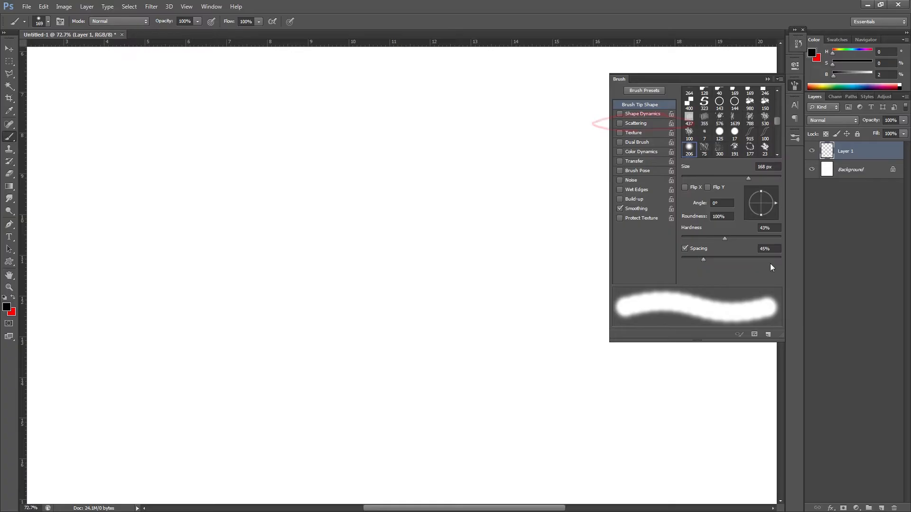
Step: Enable Scattering and Transfer on the brush and show their options
{"action": "left_click", "coordinate": [619, 123]}
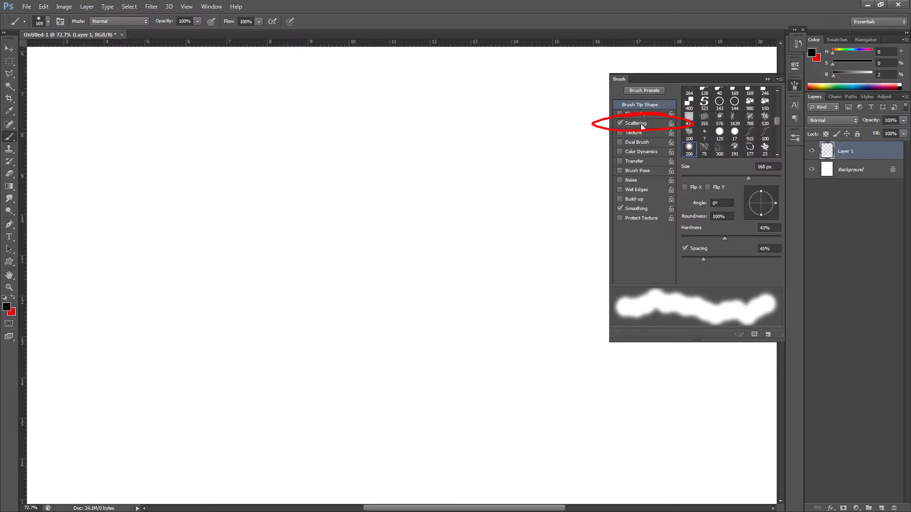
{"action": "left_click", "coordinate": [636, 122]}
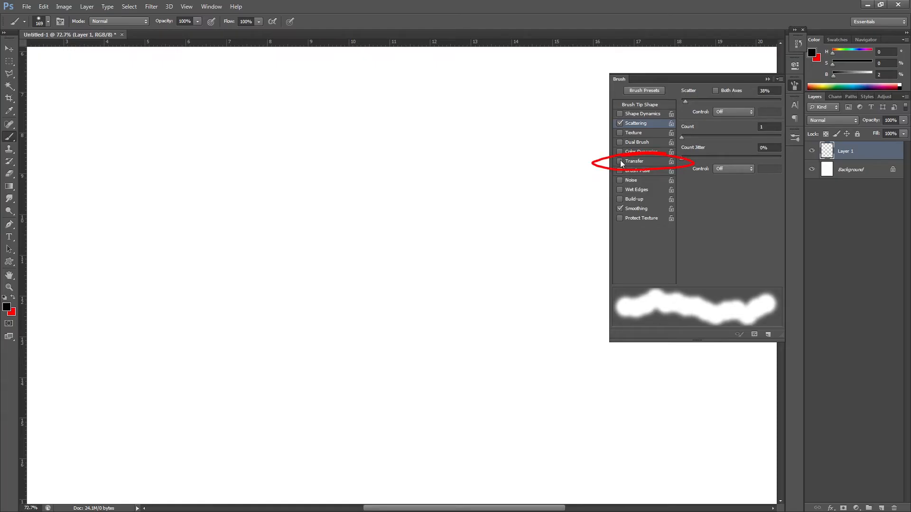
{"action": "left_click", "coordinate": [620, 161]}
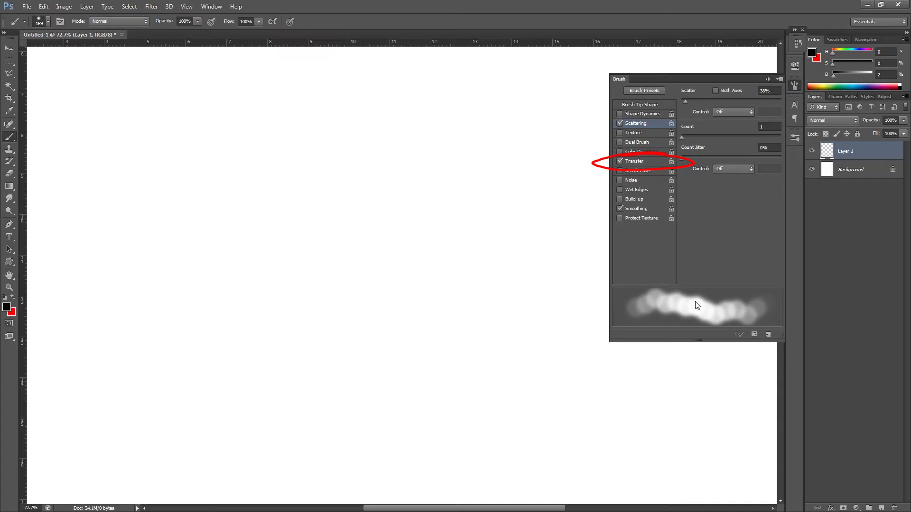
{"action": "mouse_move", "coordinate": [696, 307]}
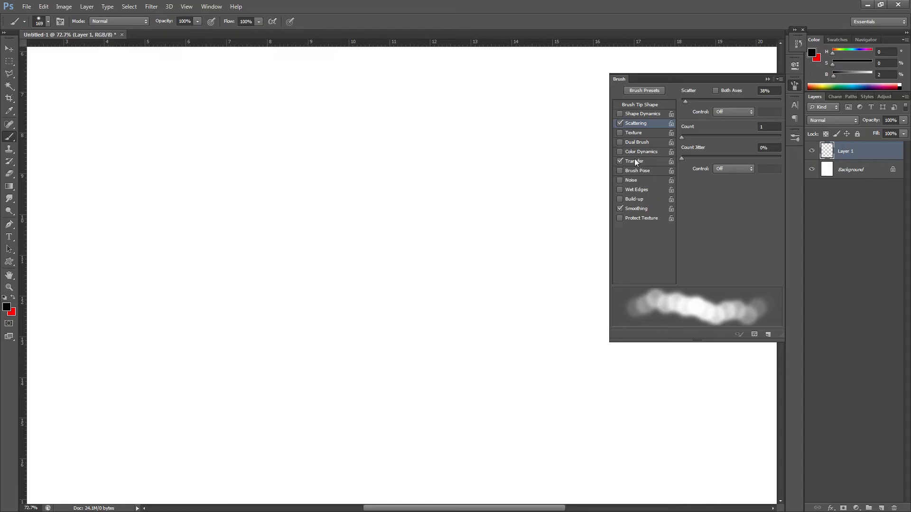
{"action": "left_click", "coordinate": [634, 161]}
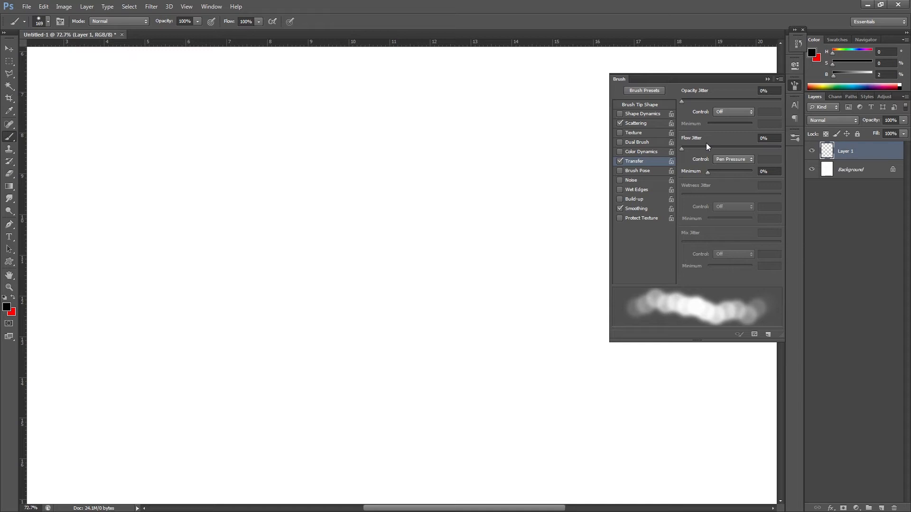
{"action": "mouse_move", "coordinate": [736, 163]}
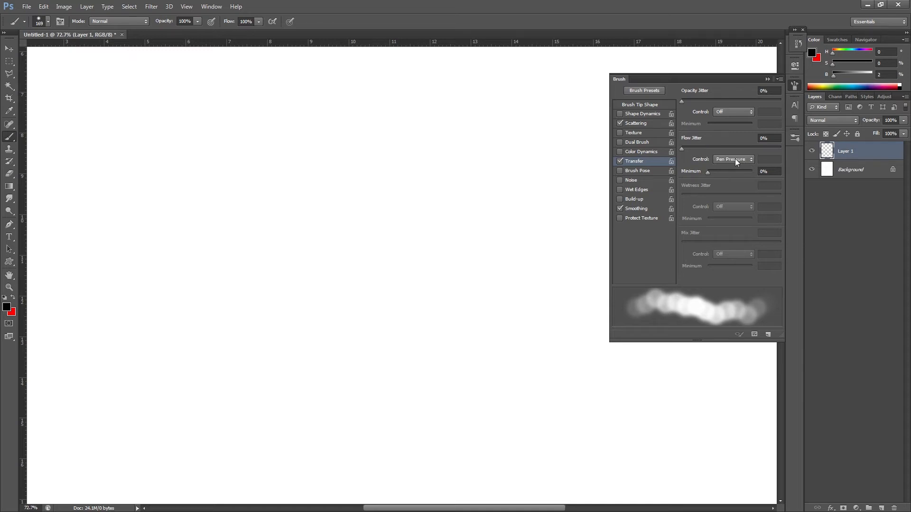
{"action": "mouse_move", "coordinate": [749, 163]}
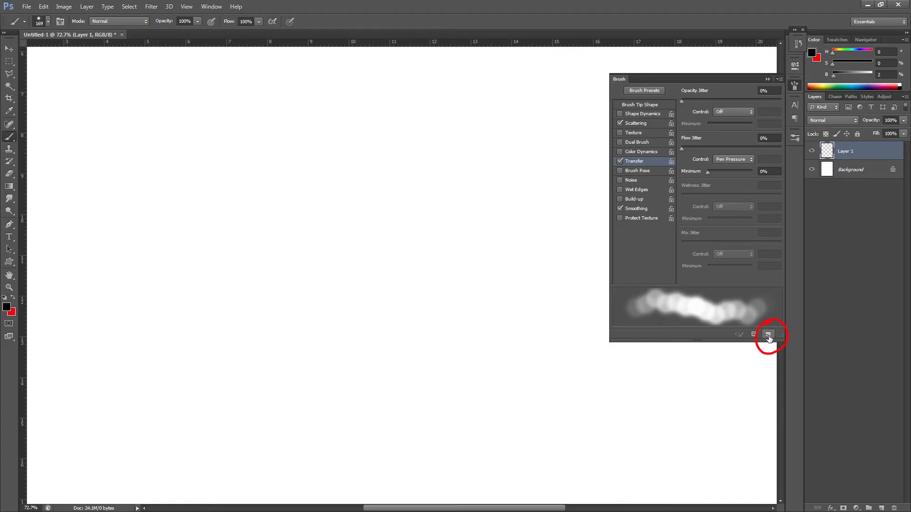
Step: Save the brush as a new preset named 'smudge brush for video'
{"action": "left_click", "coordinate": [767, 335]}
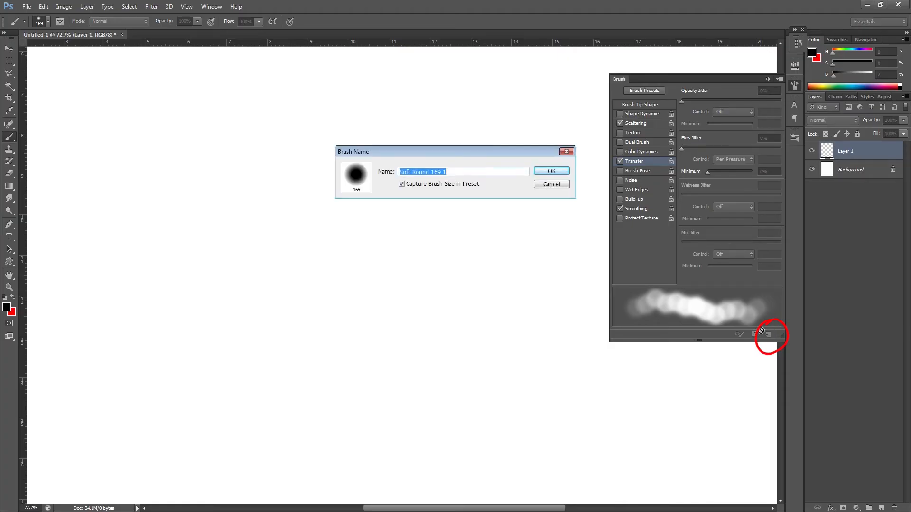
{"action": "mouse_move", "coordinate": [748, 338]}
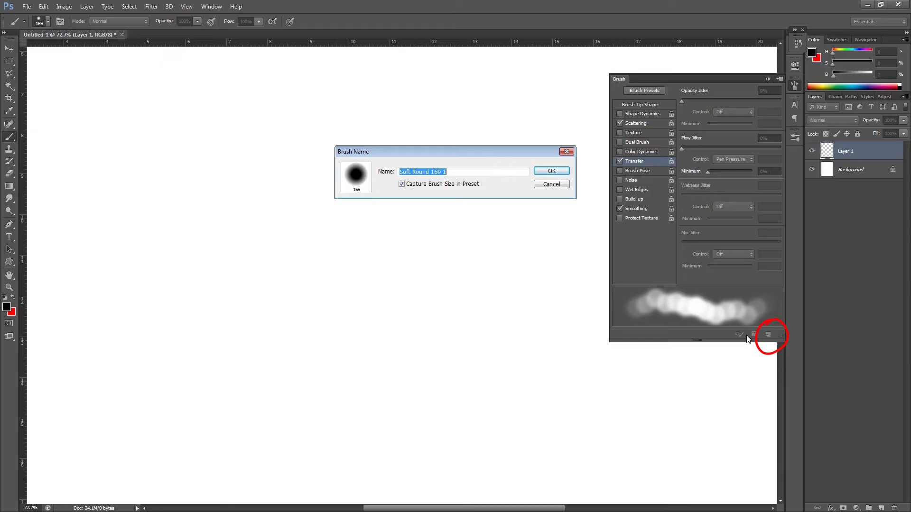
{"action": "type", "text": "smudge brush"}
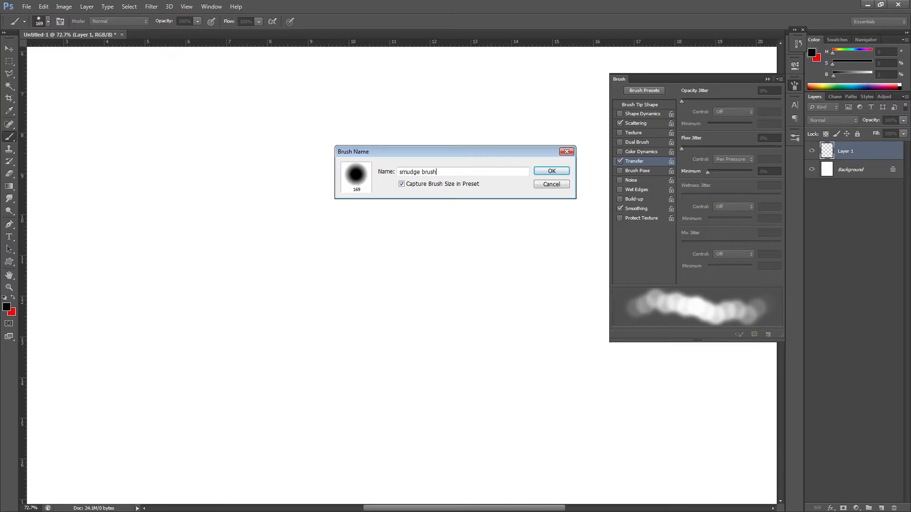
{"action": "type", "text": "for video"}
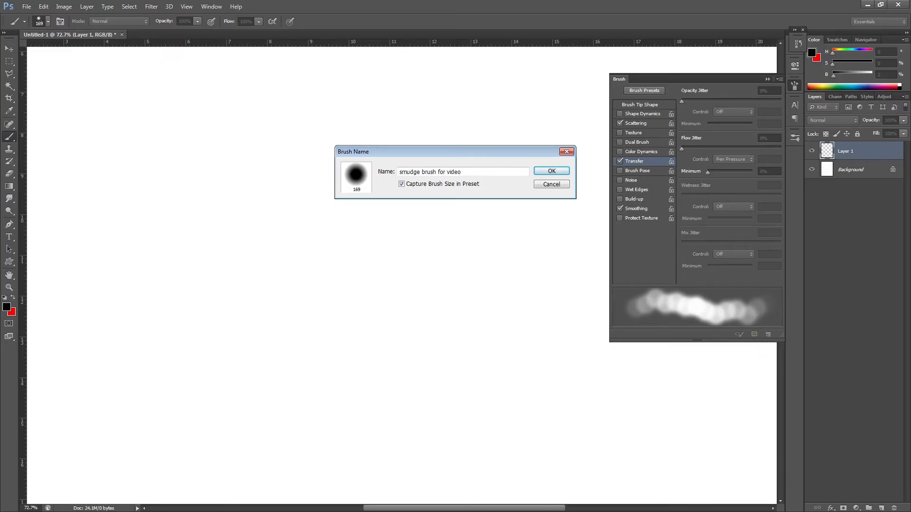
{"action": "left_click", "coordinate": [550, 171]}
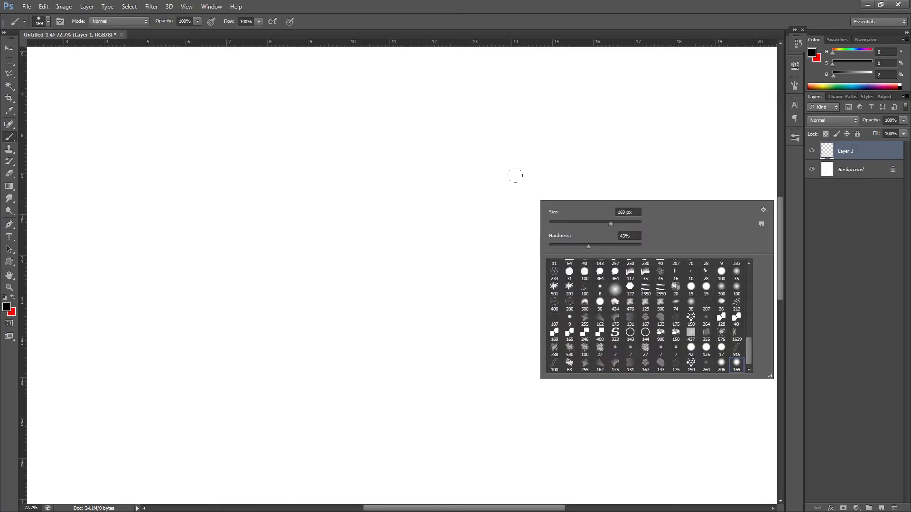
{"action": "mouse_move", "coordinate": [738, 366]}
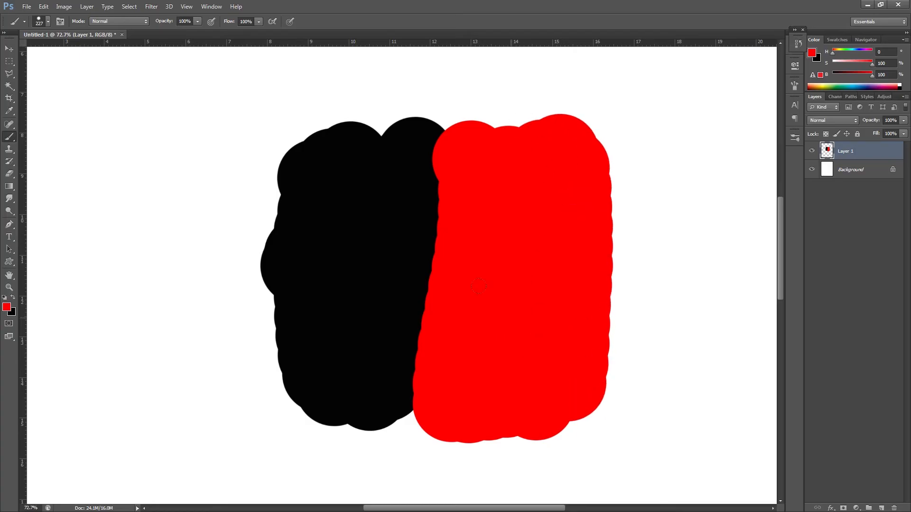
{"action": "mouse_move", "coordinate": [10, 198]}
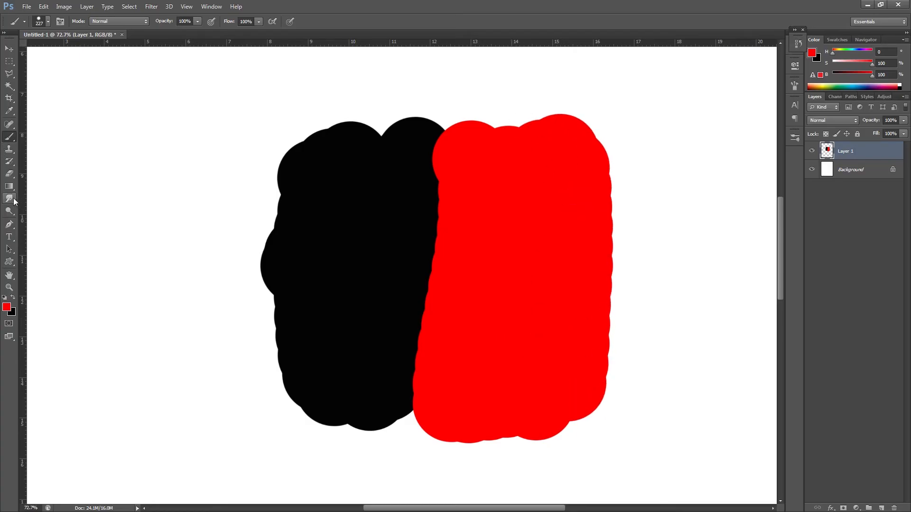
Step: Switch from the Brush tool to the Smudge tool in the Blur tool group
{"action": "right_click", "coordinate": [10, 198]}
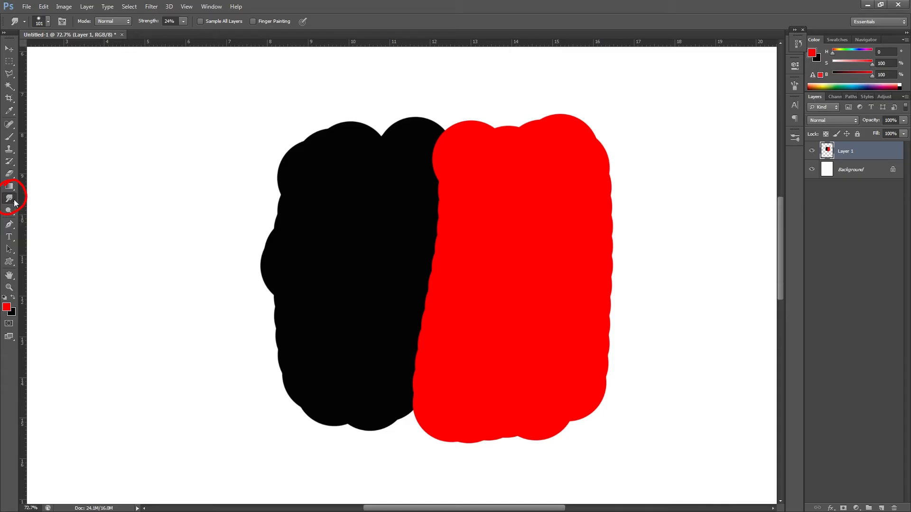
{"action": "mouse_move", "coordinate": [12, 194]}
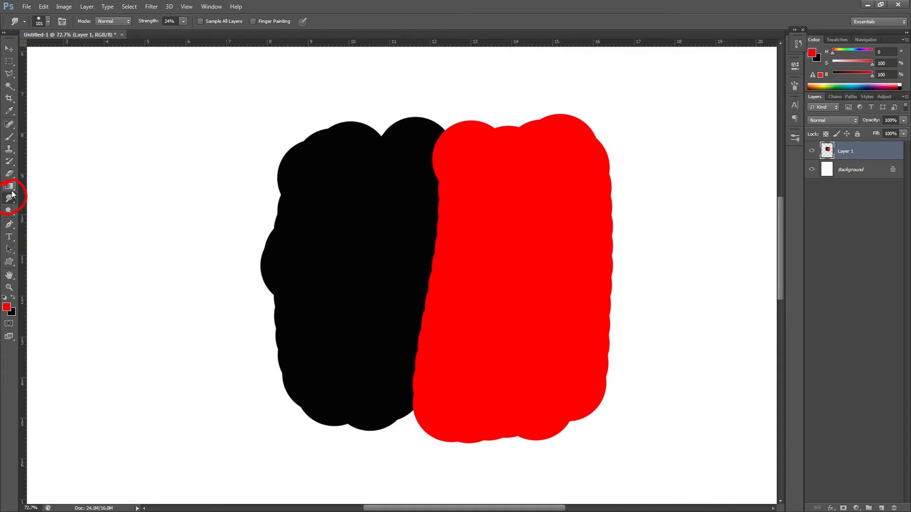
{"action": "right_click", "coordinate": [9, 201]}
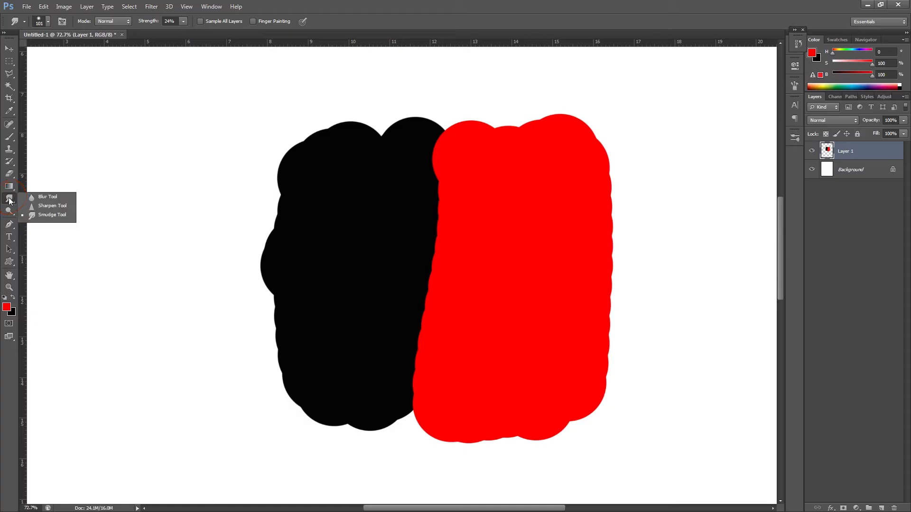
{"action": "mouse_move", "coordinate": [61, 213]}
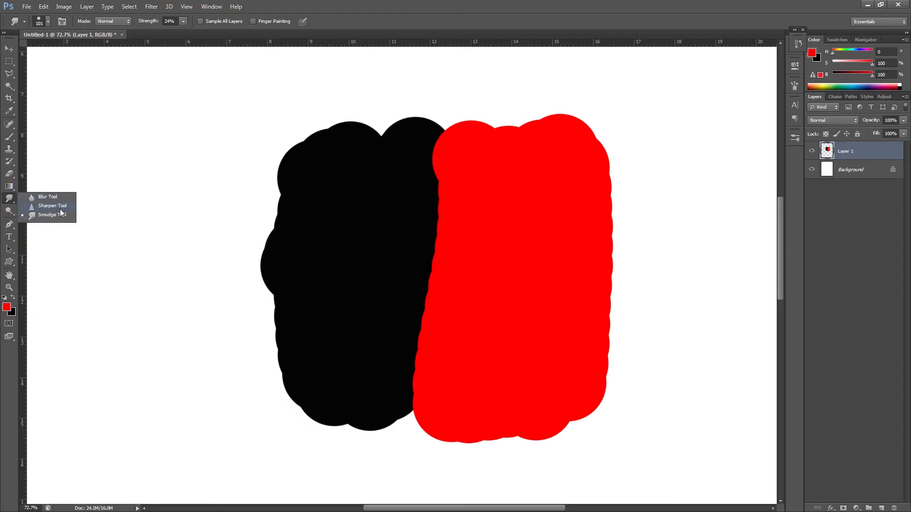
{"action": "mouse_move", "coordinate": [55, 221]}
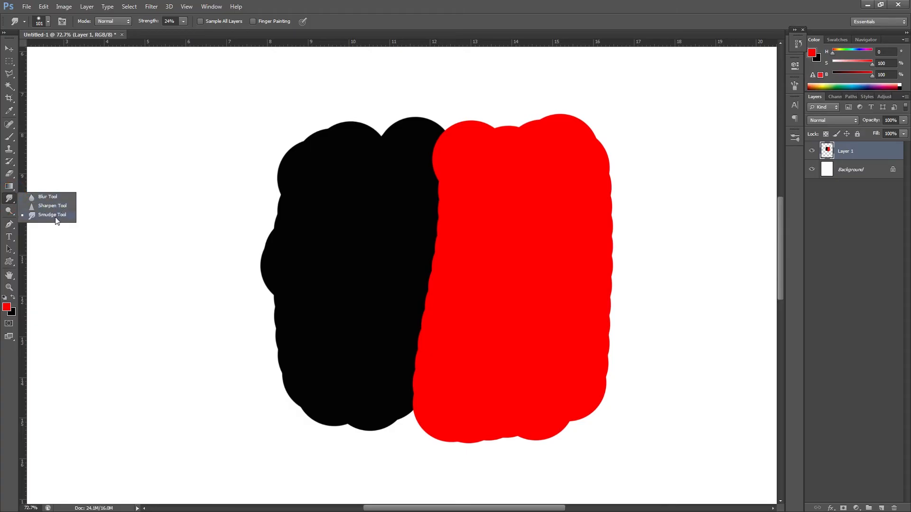
{"action": "left_click", "coordinate": [52, 216]}
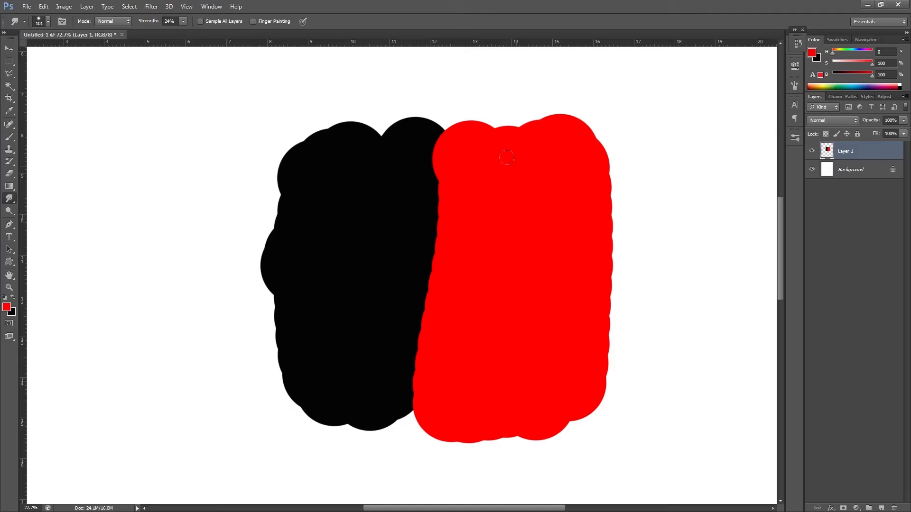
Step: Pick the saved 169 px soft brush preset for smudging
{"action": "right_click", "coordinate": [515, 233]}
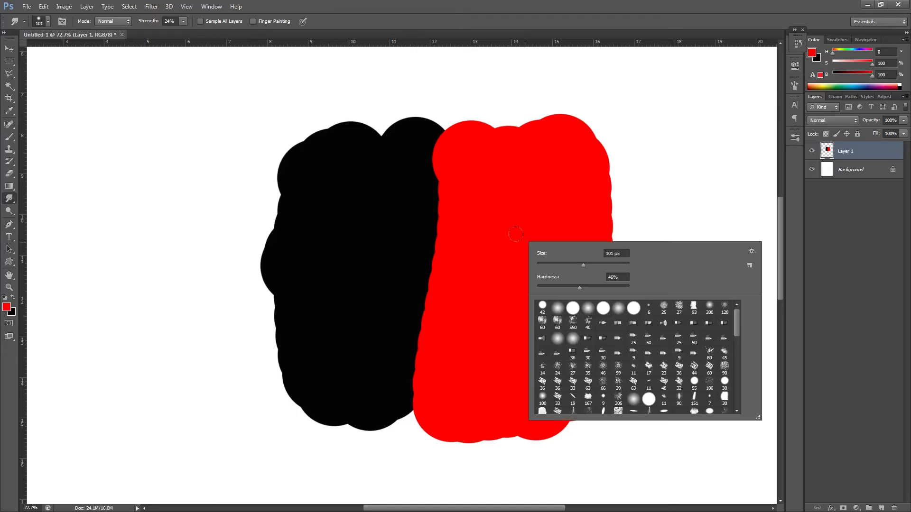
{"action": "scroll", "scroll_direction": "down", "scroll_amount": 3}
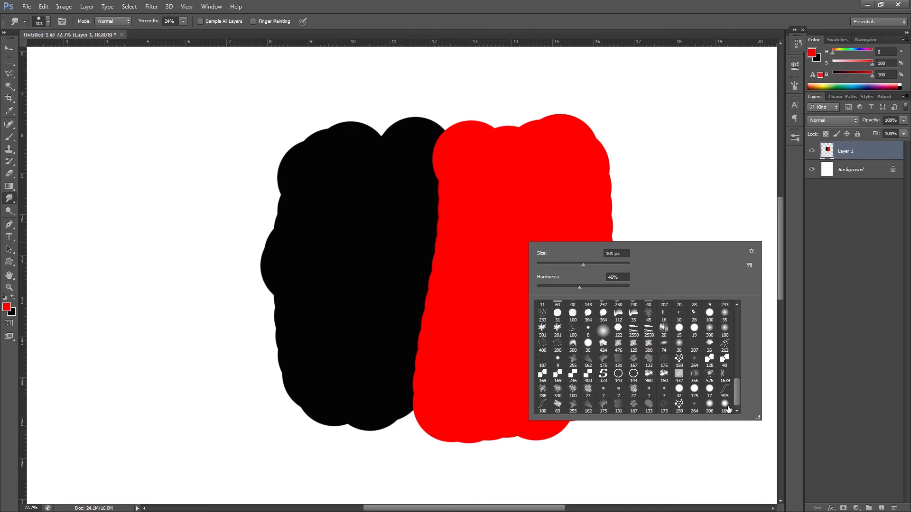
{"action": "left_click", "coordinate": [724, 408]}
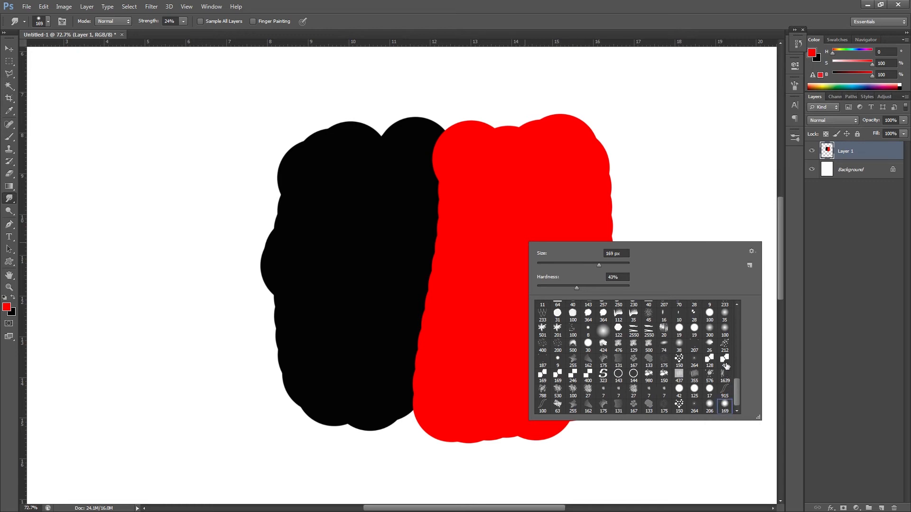
{"action": "left_click", "coordinate": [386, 27]}
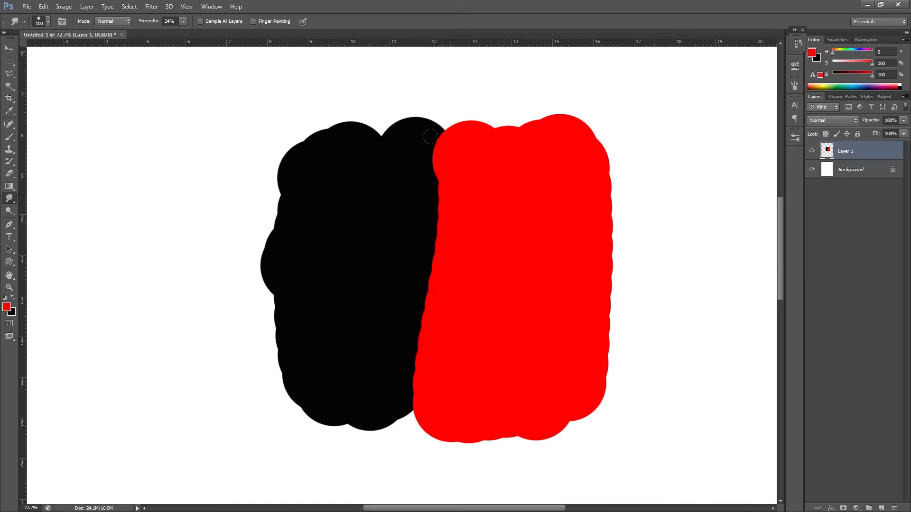
{"action": "mouse_move", "coordinate": [430, 132]}
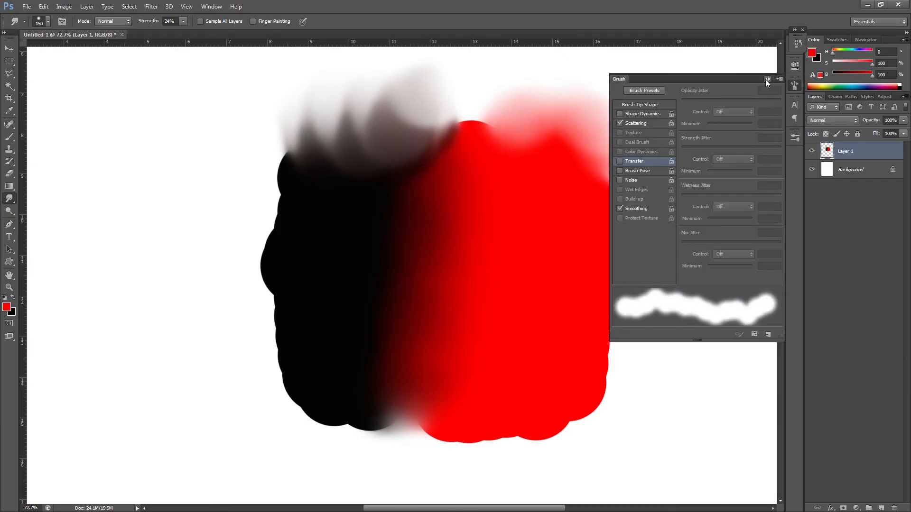
Step: Dismiss the Brush settings panel to clear the canvas for smudging
{"action": "left_click", "coordinate": [766, 79]}
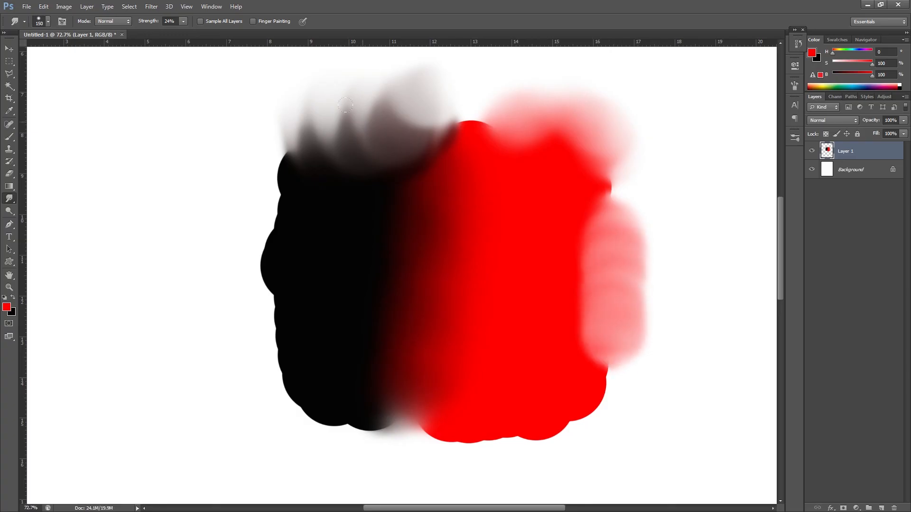
{"action": "mouse_move", "coordinate": [605, 328]}
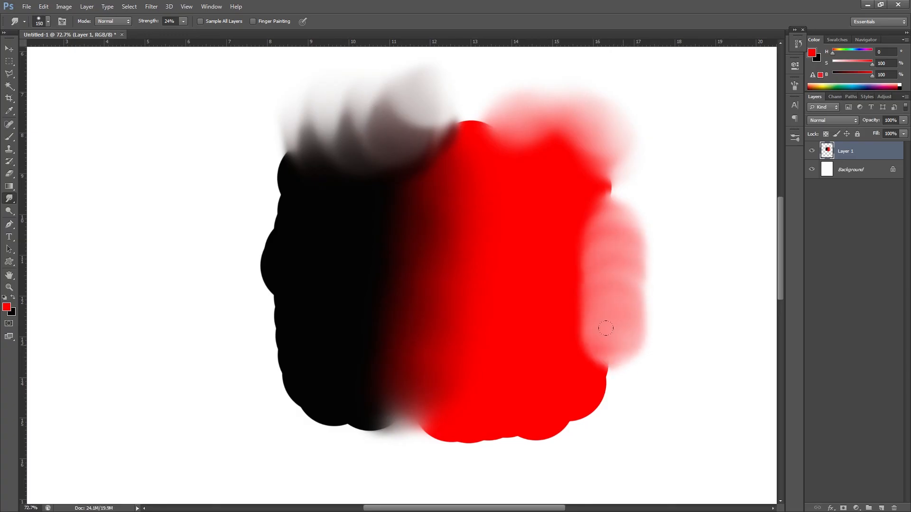